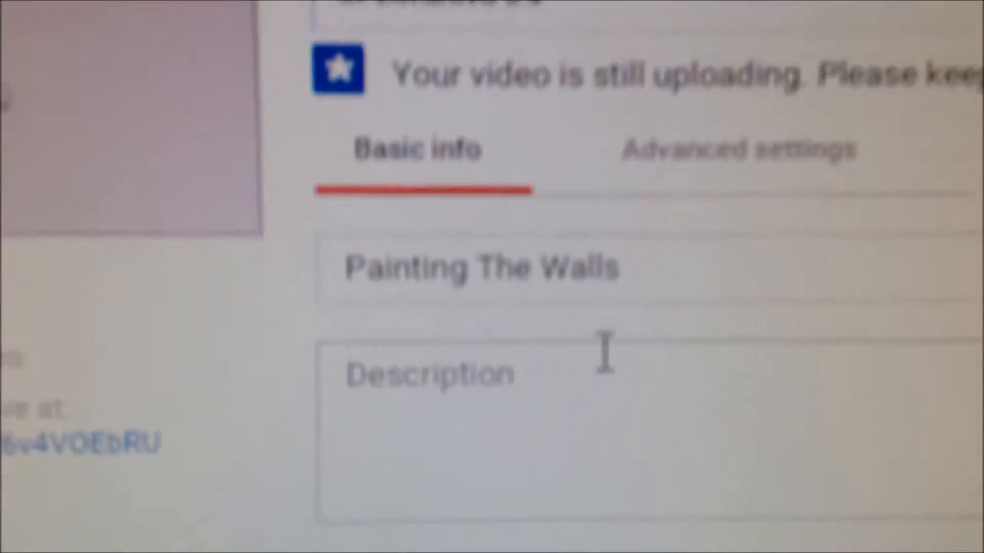
{"action": "scroll", "scroll_direction": "up", "scroll_amount": 3}
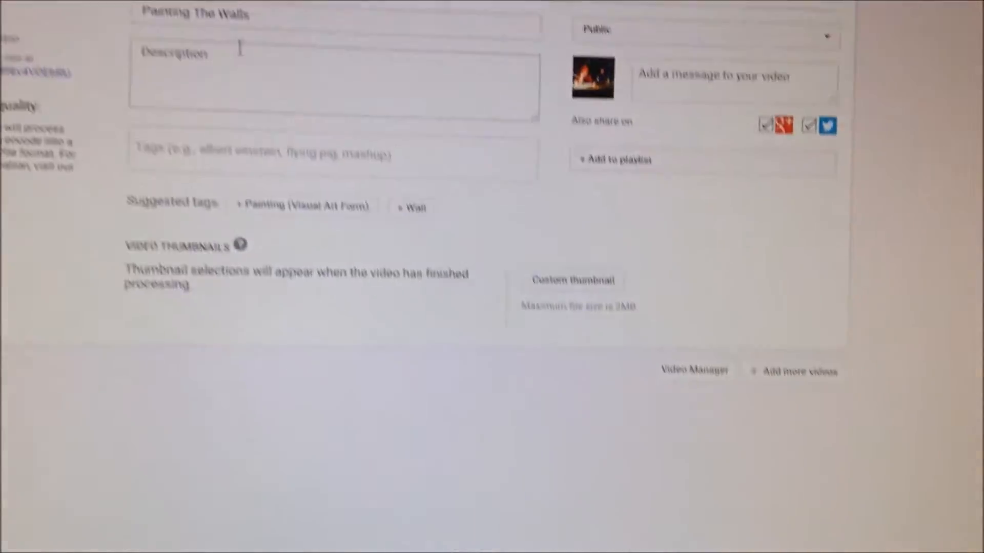
{"action": "scroll", "scroll_direction": "down", "scroll_amount": 3}
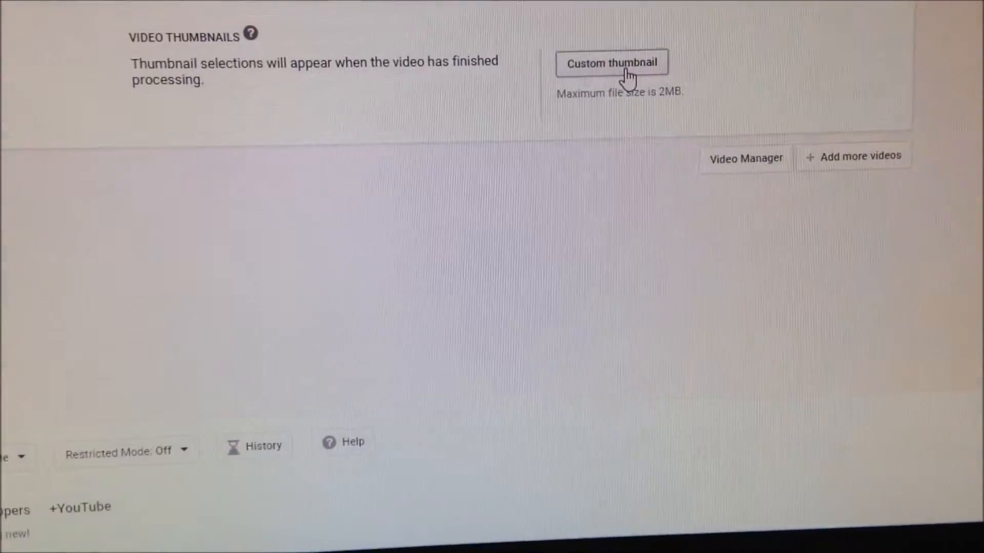
{"action": "scroll", "scroll_direction": "up", "scroll_amount": 3}
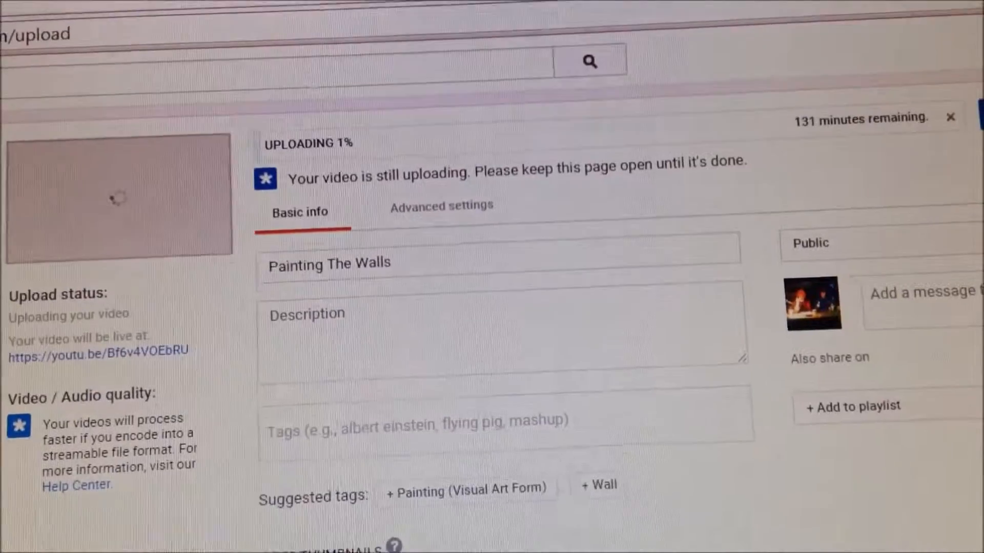
{"action": "scroll", "scroll_direction": "down", "scroll_amount": 3}
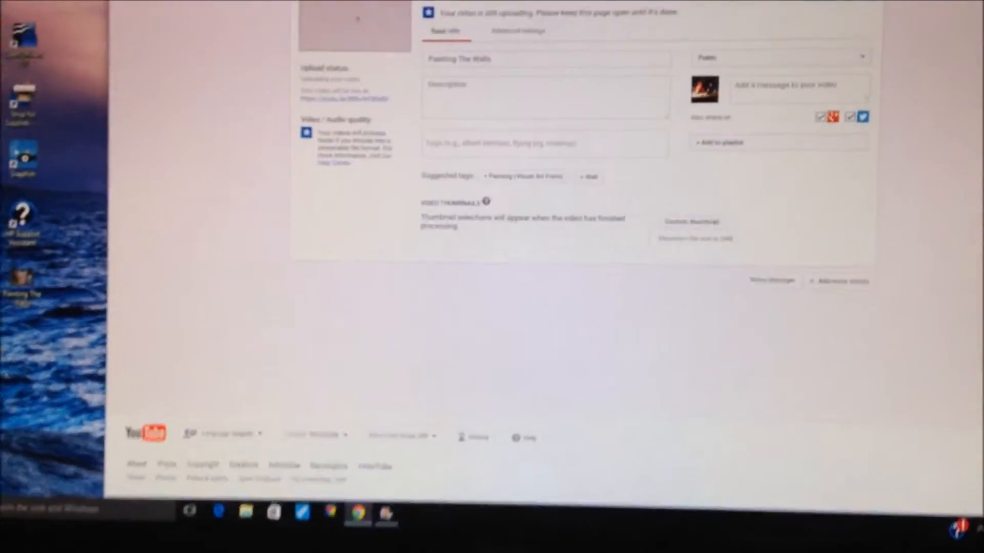
{"action": "scroll", "scroll_direction": "down", "scroll_amount": 3}
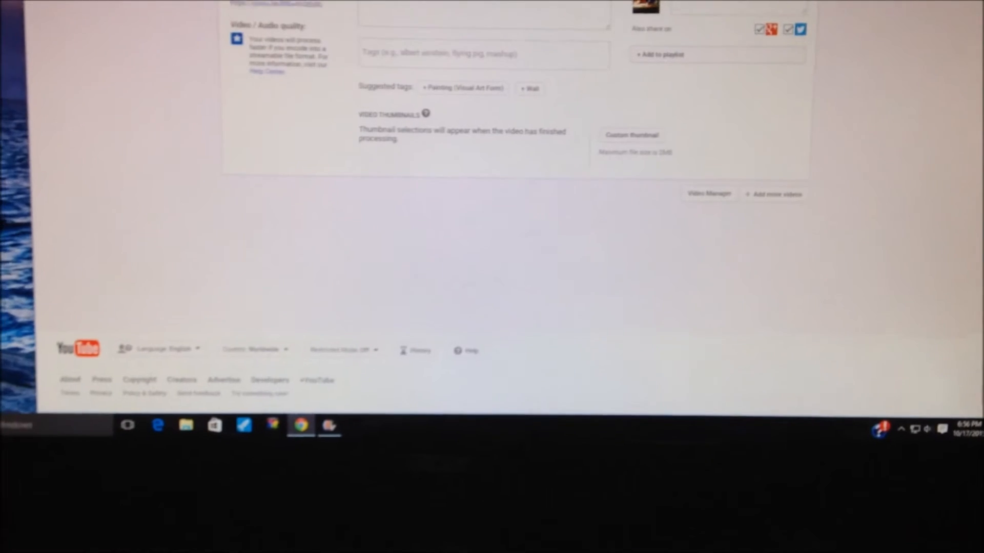